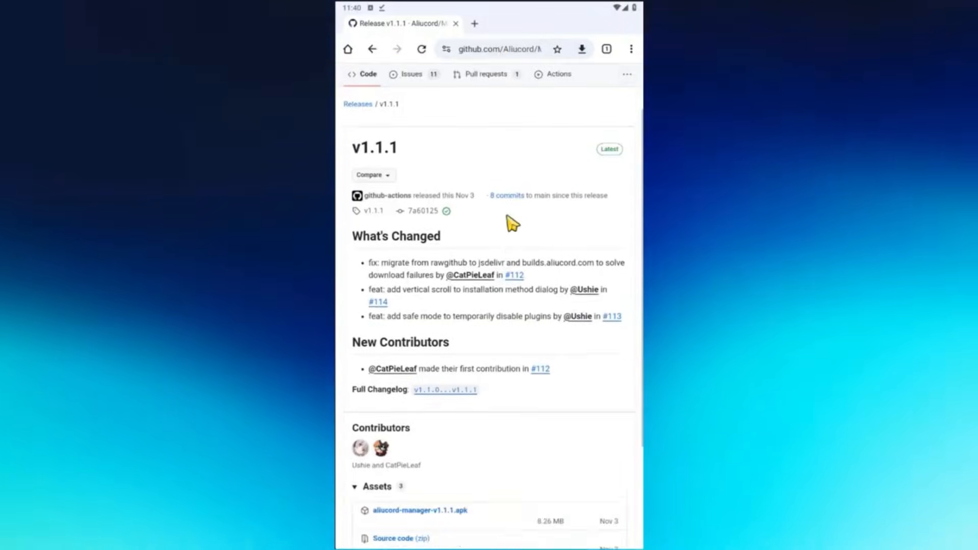
- Download aliucord-manager-v1.1.1.apk from the release assets, accepting the flagged-file warning
scroll(down, 3)
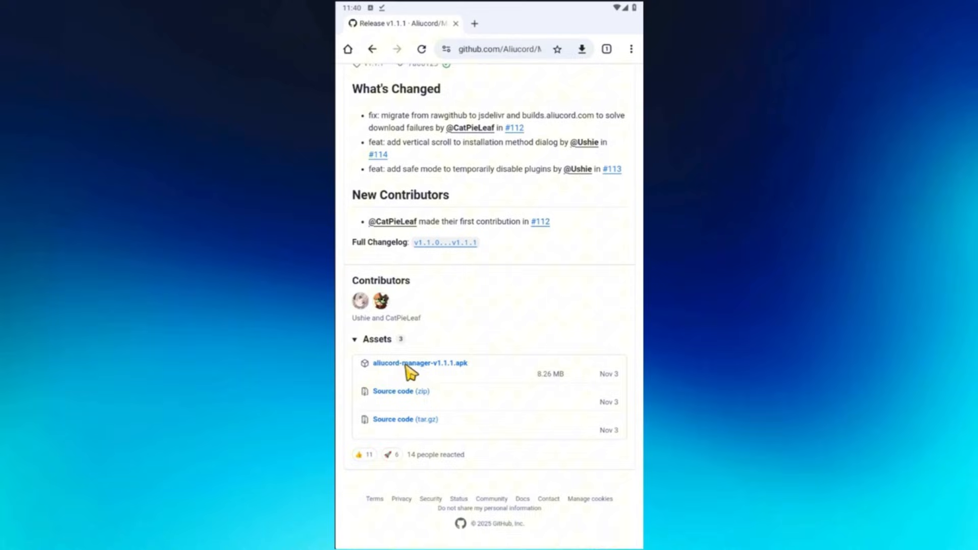
click(419, 363)
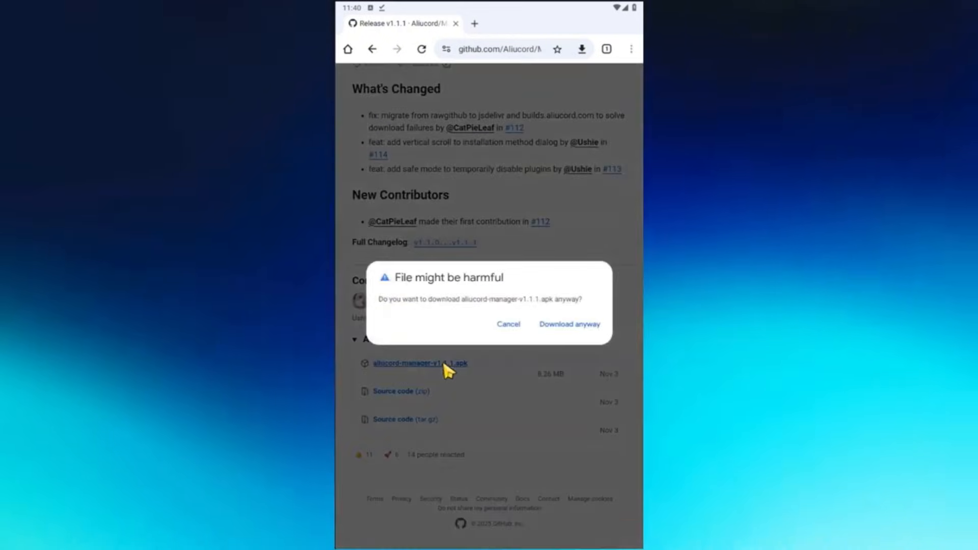
click(568, 324)
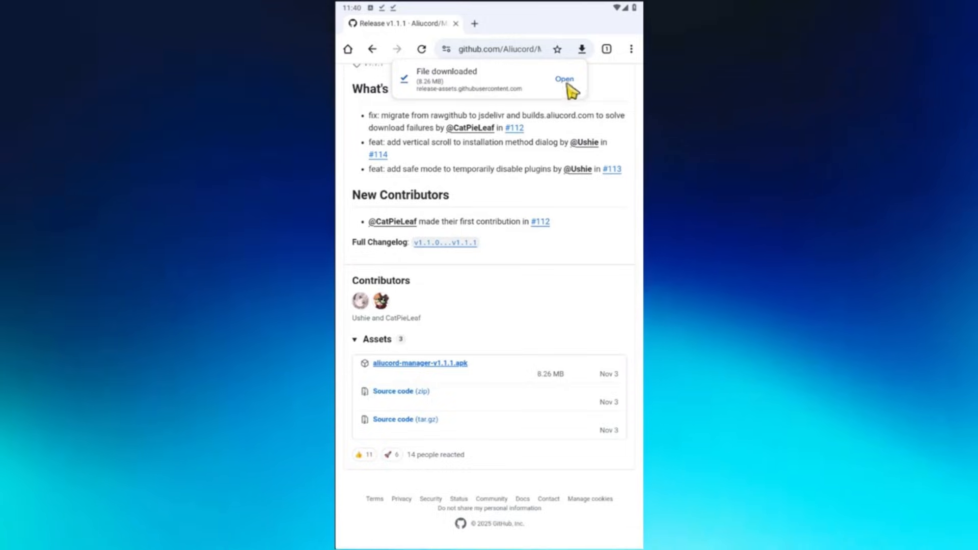
- Install Aliucord Manager and grant external storage and always-run-in-background battery permissions
click(564, 80)
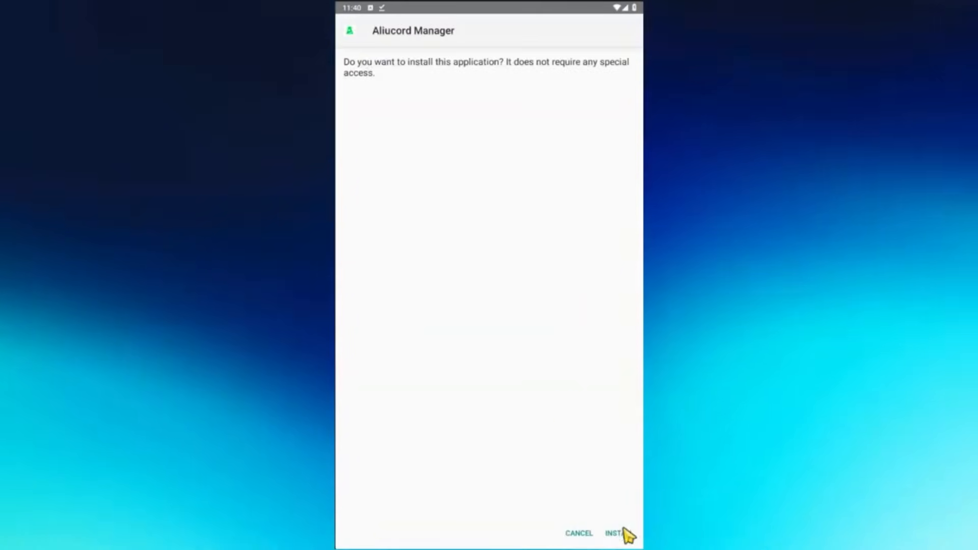
click(615, 534)
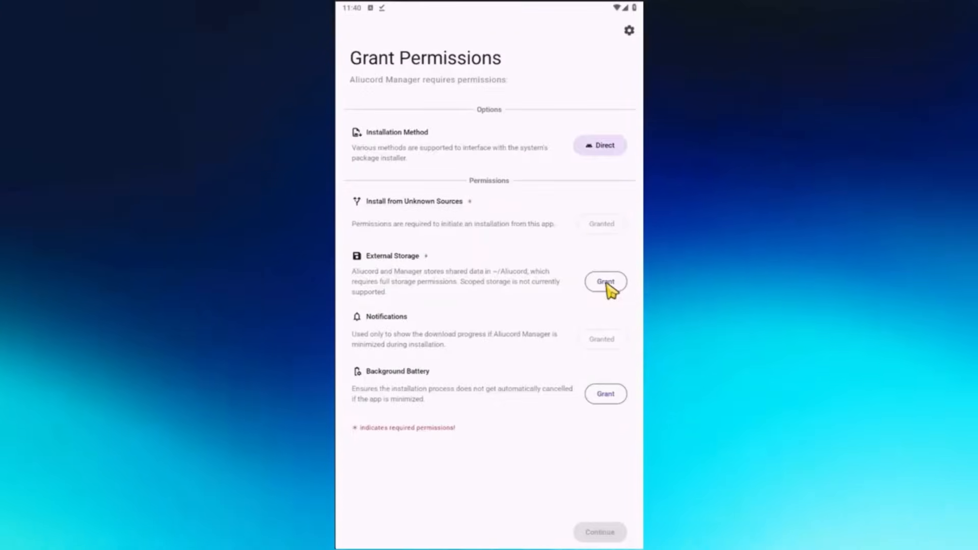
click(605, 281)
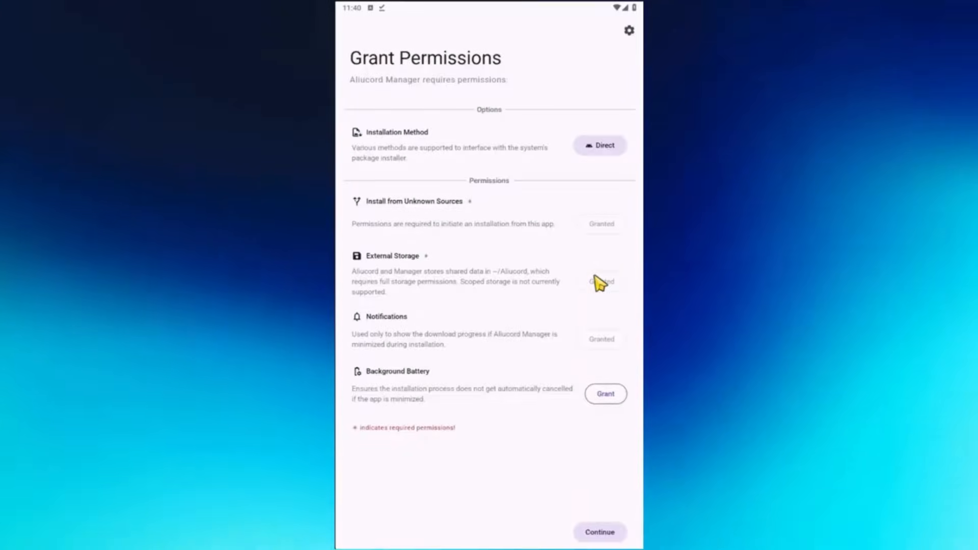
click(605, 394)
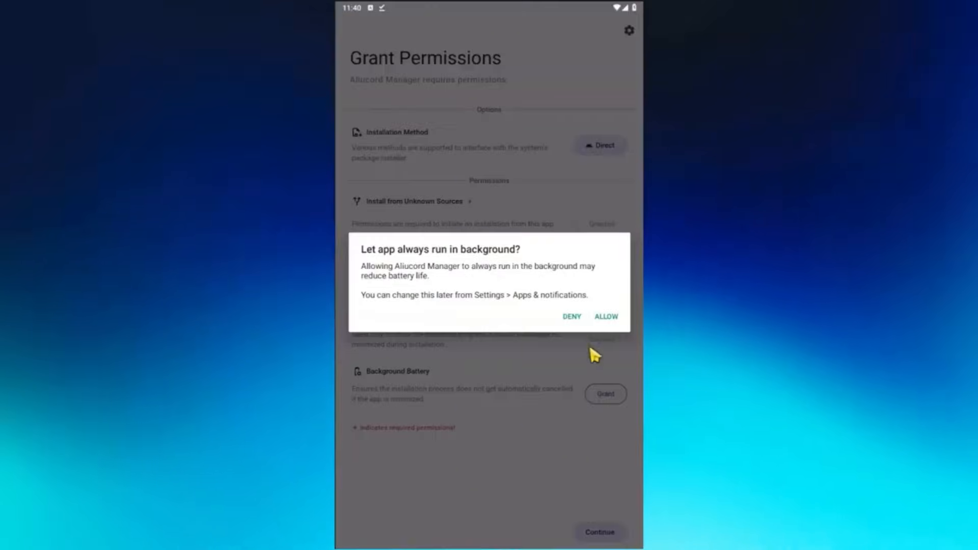
click(605, 316)
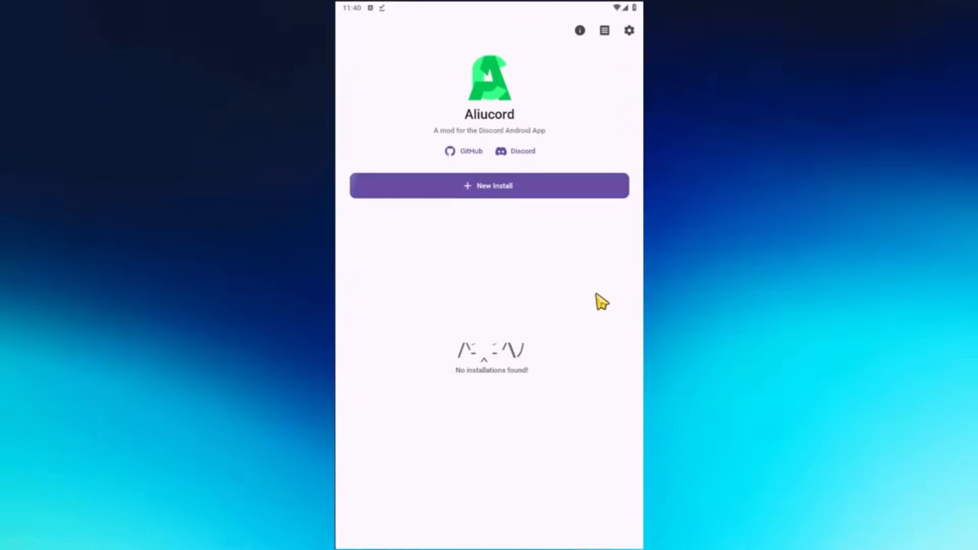
mouse_move(571, 210)
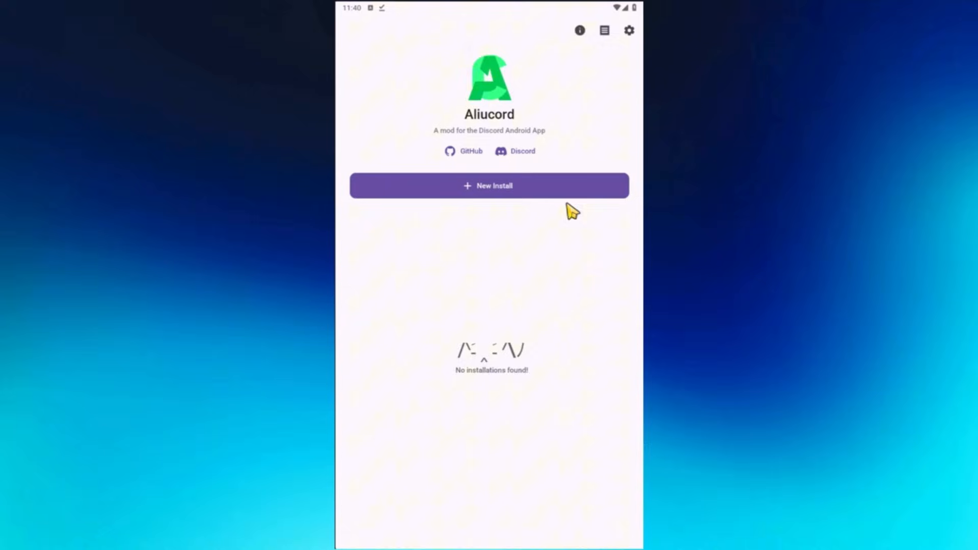
- Start a new Aliucord install with a custom red app icon colour, then edit the app name
click(488, 185)
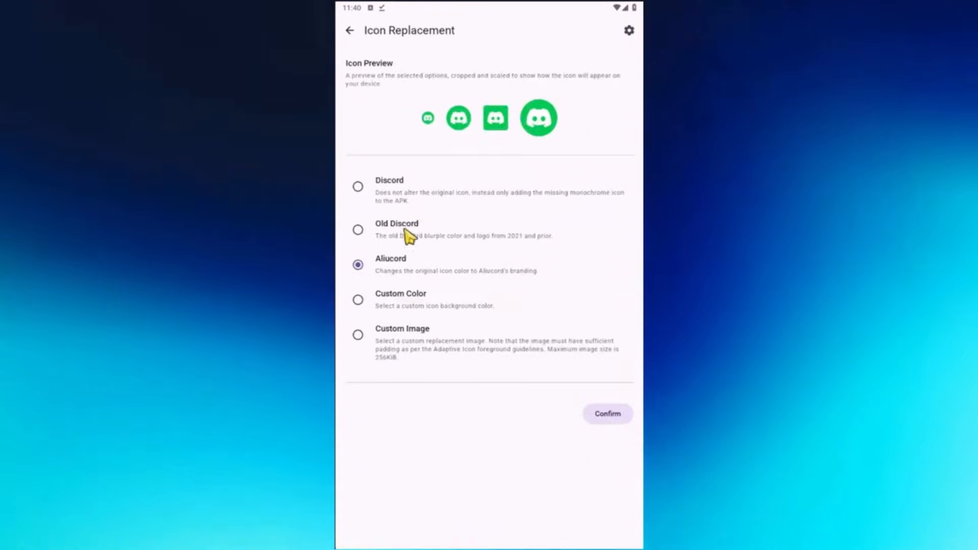
click(358, 186)
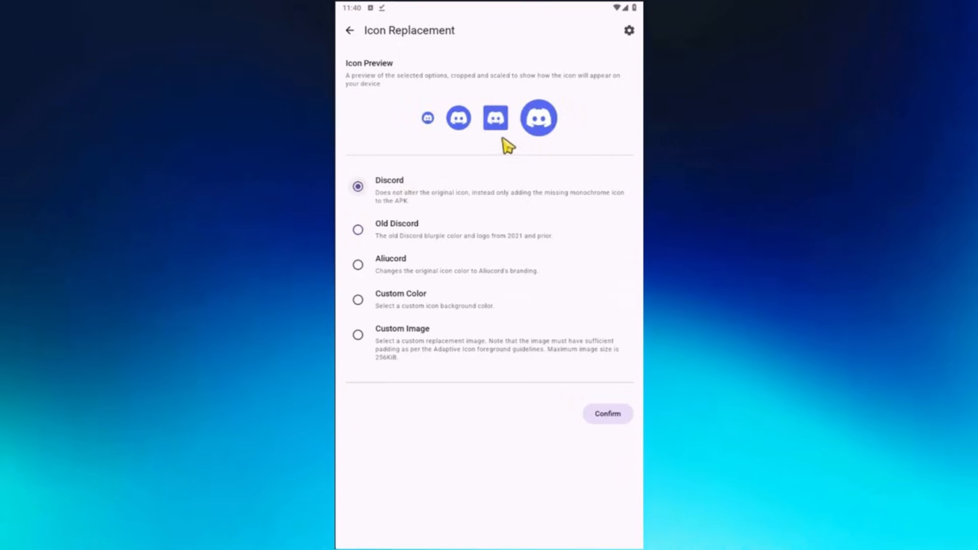
click(358, 300)
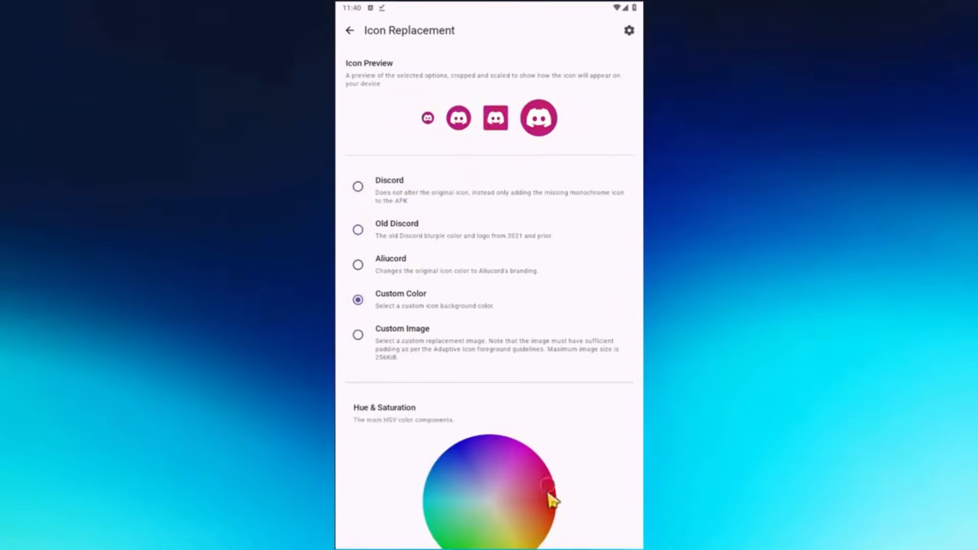
click(350, 30)
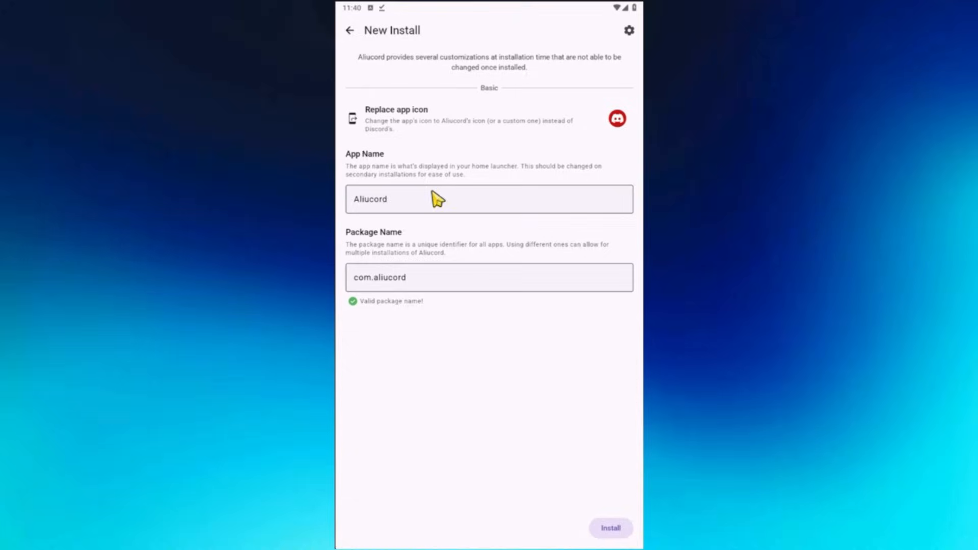
click(610, 529)
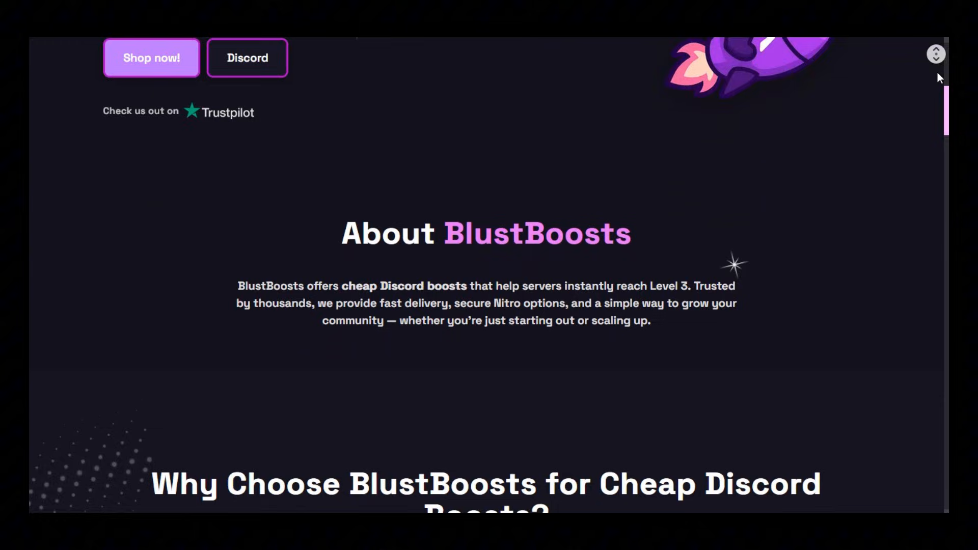
- Scroll the BlustBoosts homepage past About BlustBoosts to the 'Why Choose BlustBoosts' cards
scroll(down, 3)
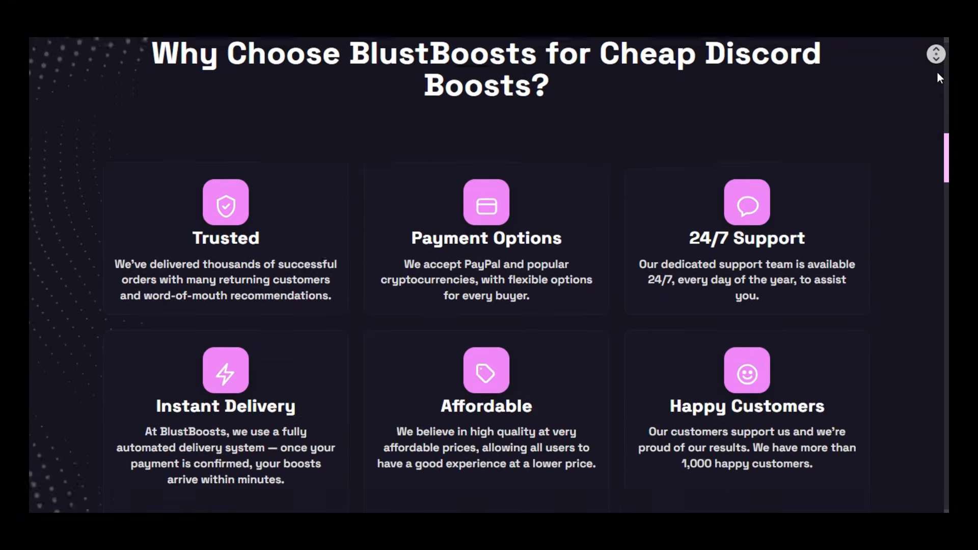
scroll(down, 3)
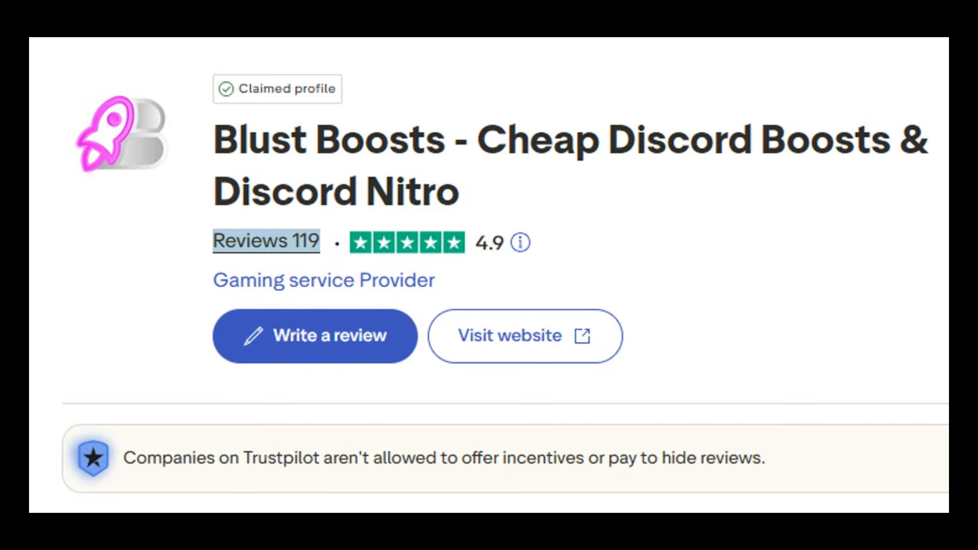
- Scroll through the customer reviews on Blust Boosts' 4.9-rated Trustpilot profile
scroll(down, 3)
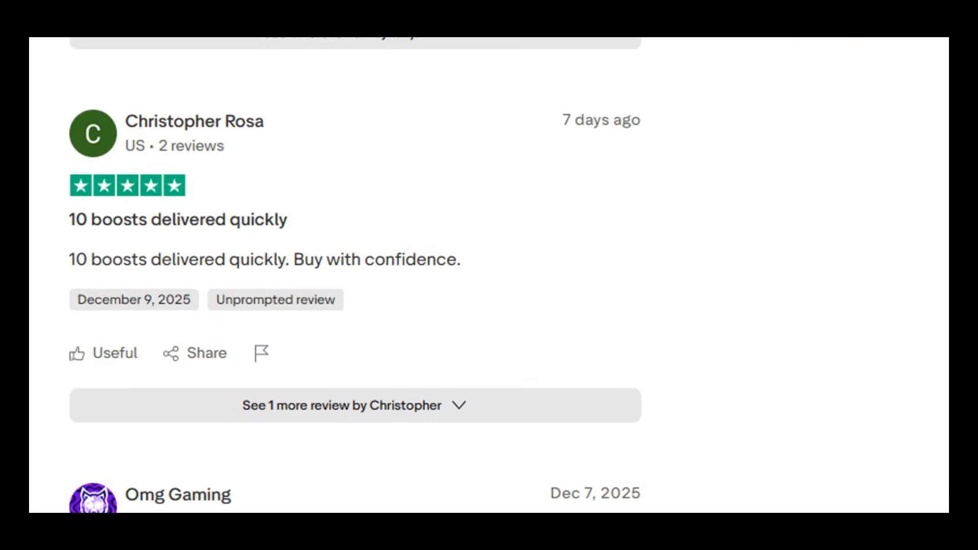
scroll(down, 3)
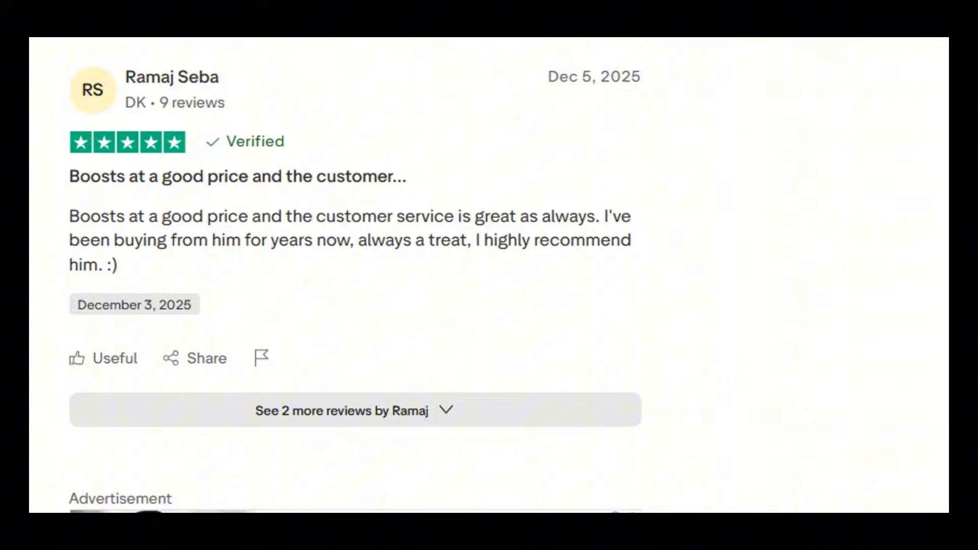
scroll(down, 3)
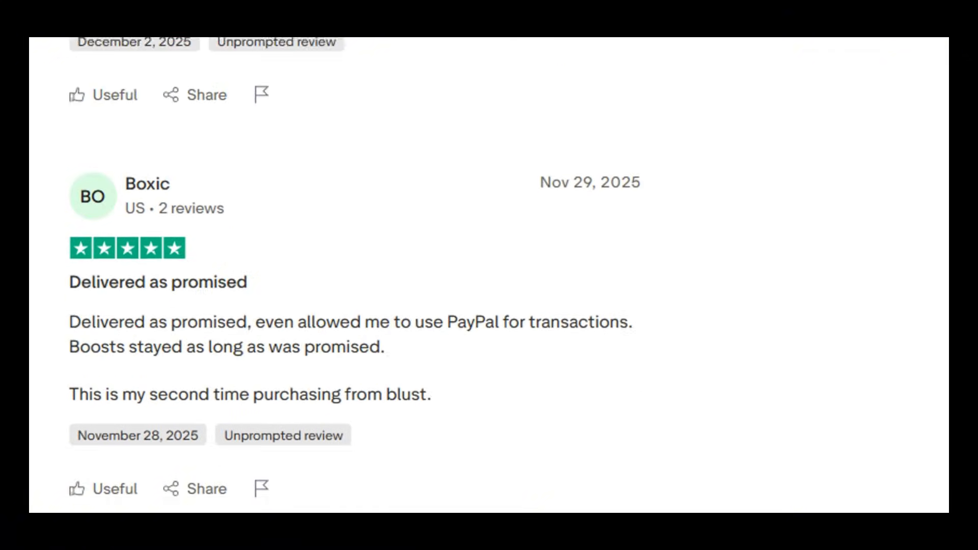
scroll(down, 3)
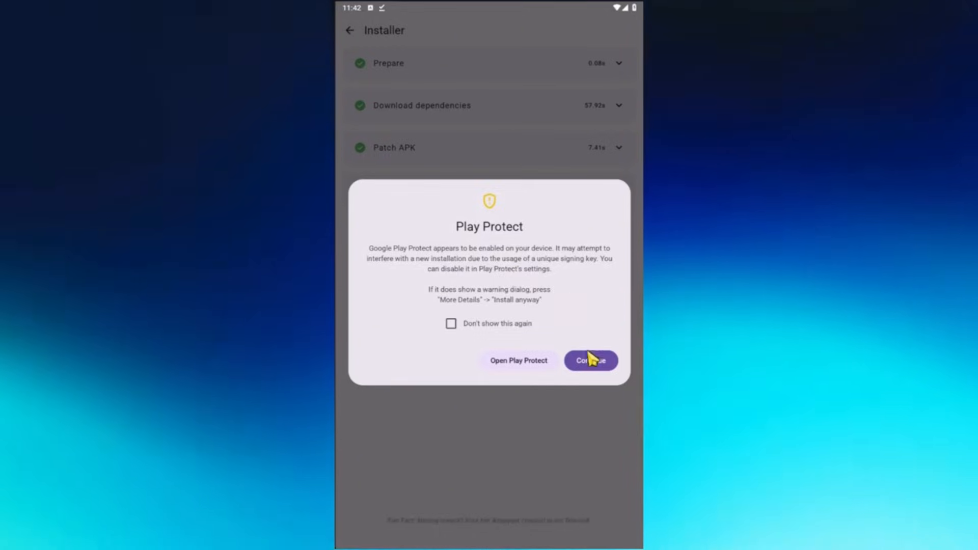
- Dismiss the Play Protect warning and launch the installed Aliucord
click(590, 361)
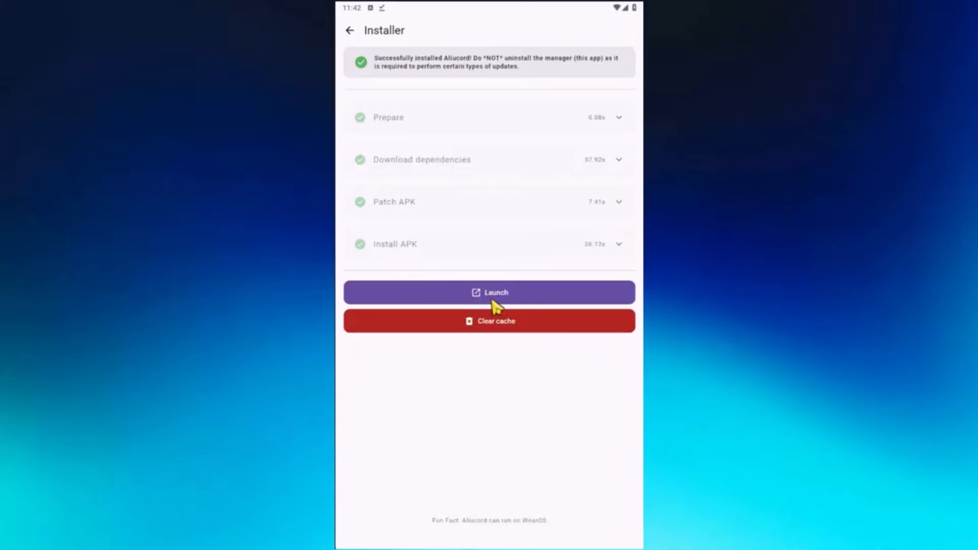
click(489, 292)
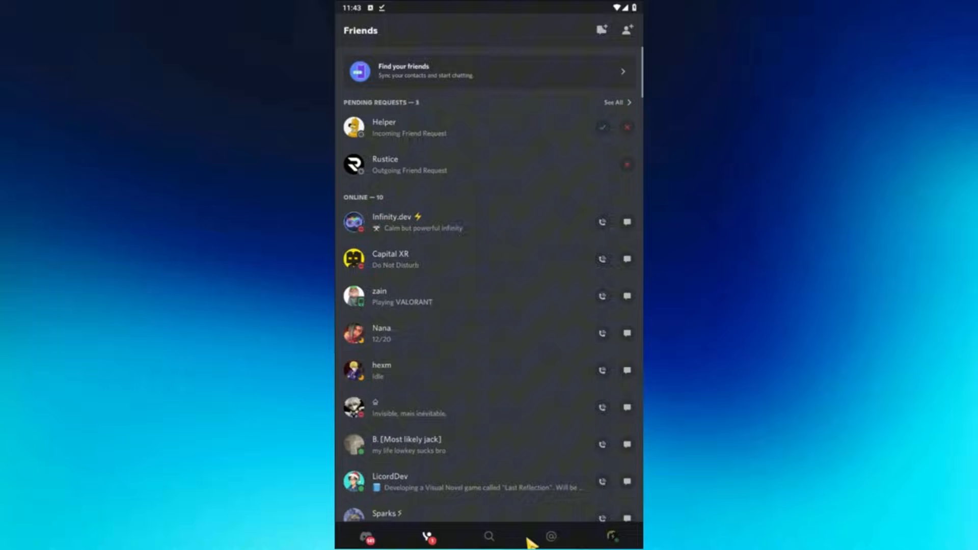
- Open the Aliucord server invite and accept it
click(612, 537)
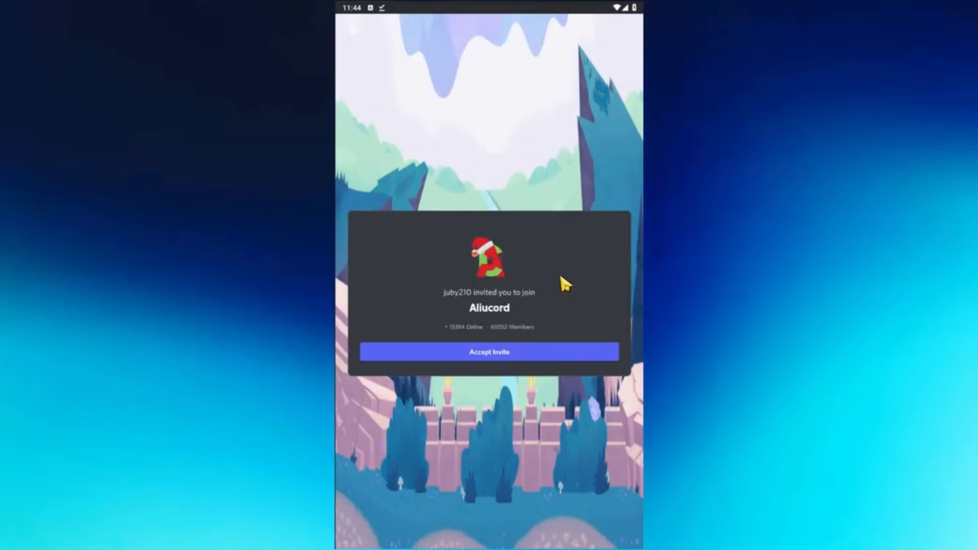
mouse_move(550, 357)
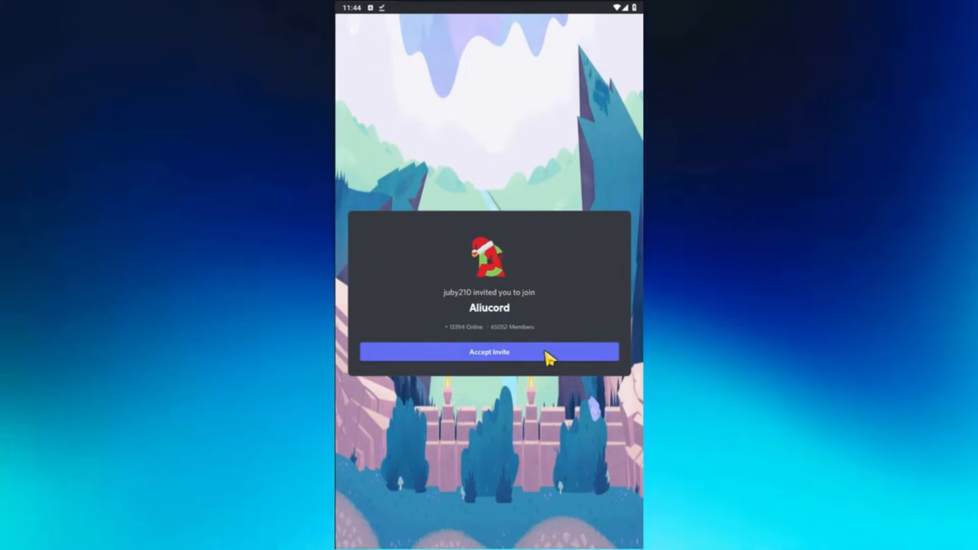
click(489, 351)
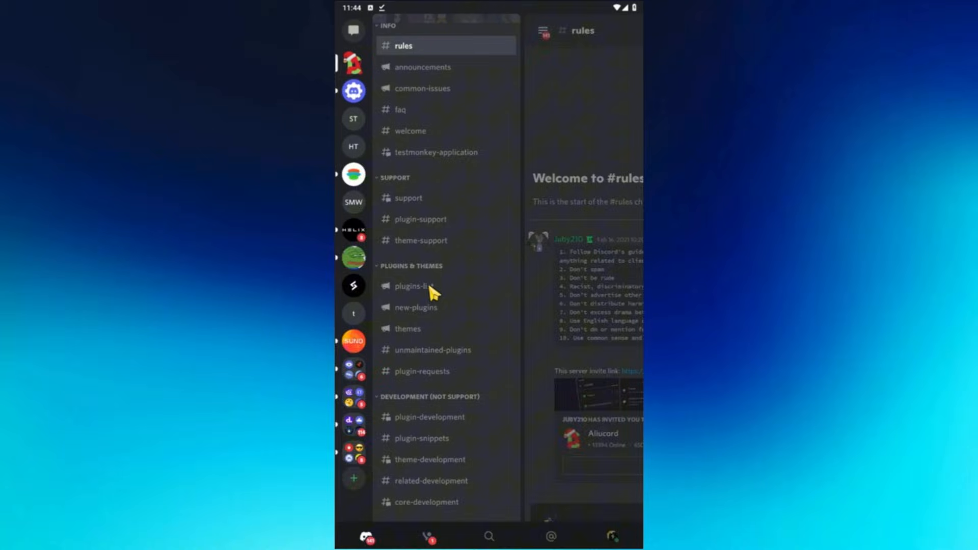
- Browse #plugins-list and follow the HoldAuthorToCopyId plugin's GitHub link
click(417, 287)
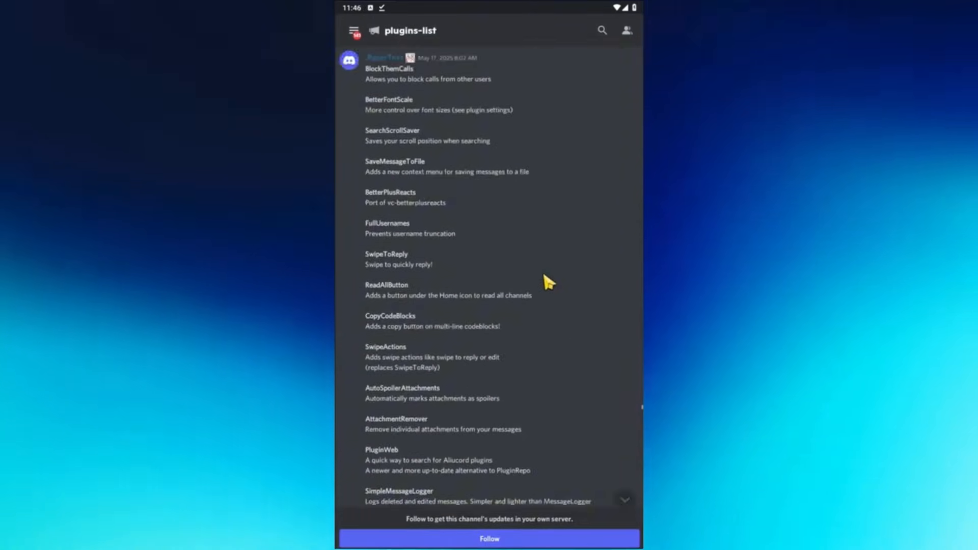
scroll(down, 3)
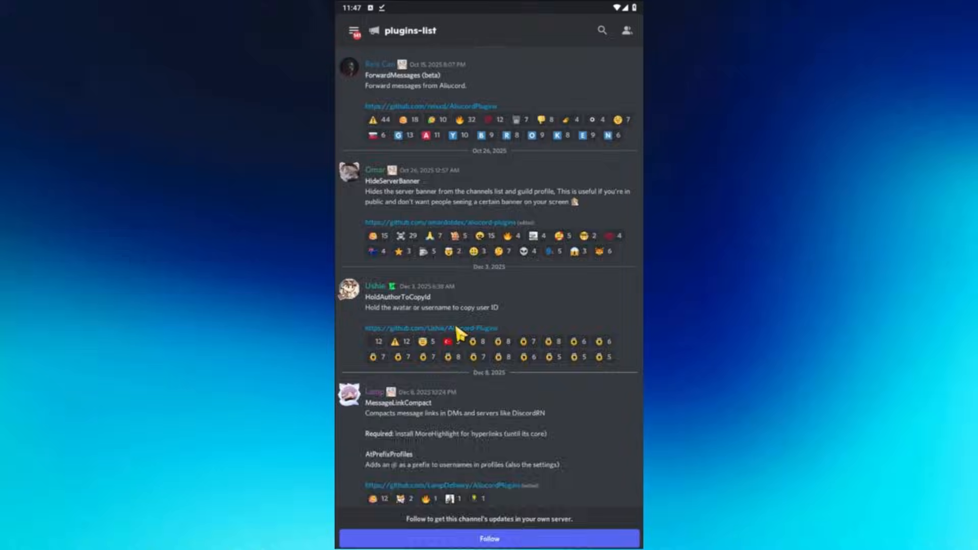
click(426, 328)
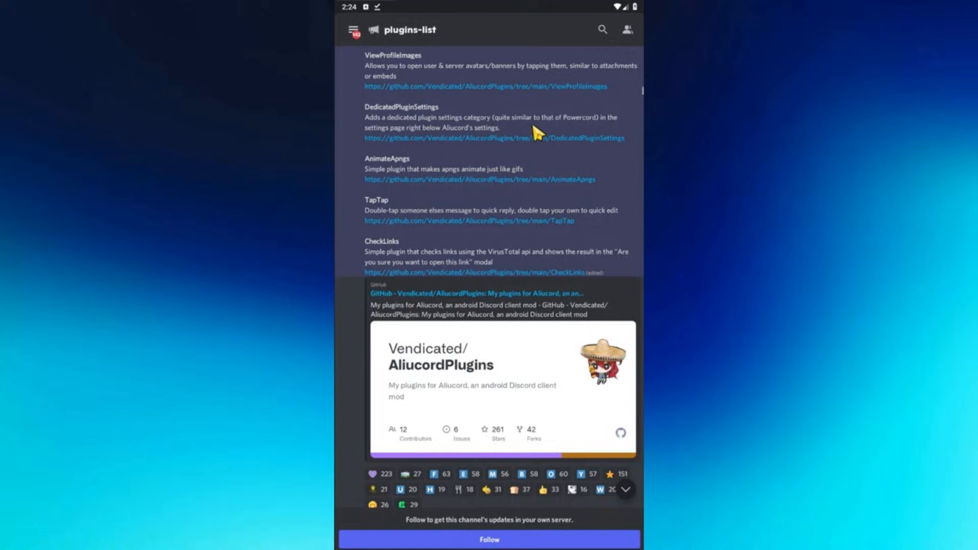
- Scroll to Vendicated's AliucordPlugins post and install Themer v3.6.4
scroll(down, 3)
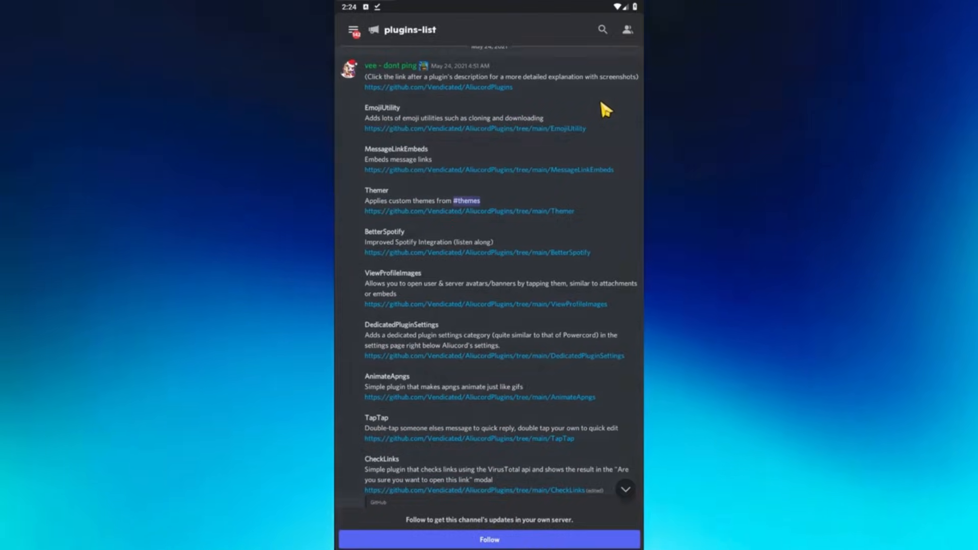
mouse_move(484, 333)
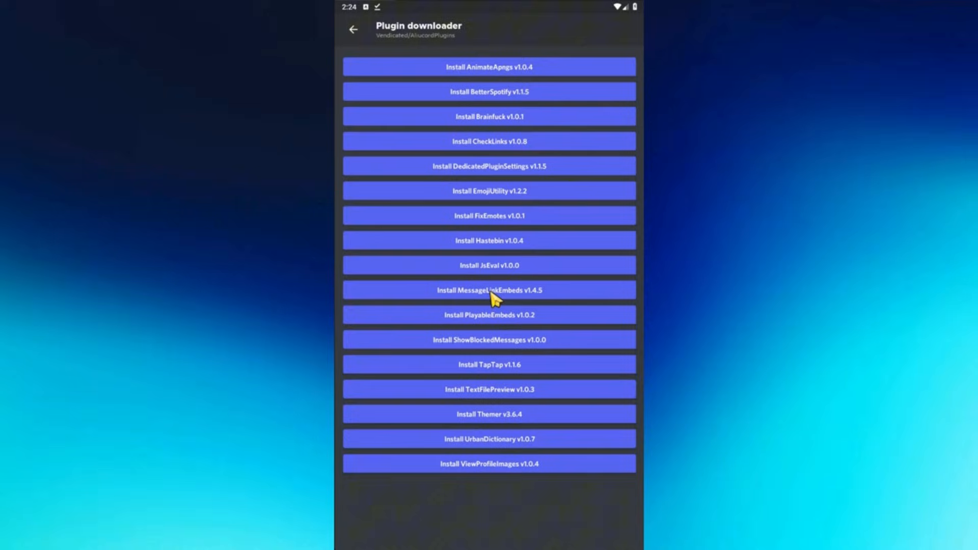
mouse_move(537, 418)
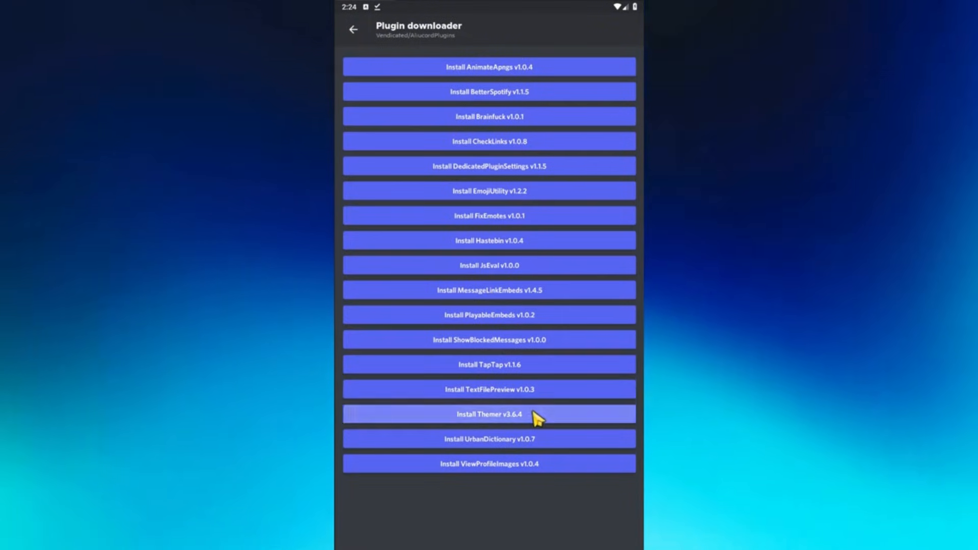
click(489, 414)
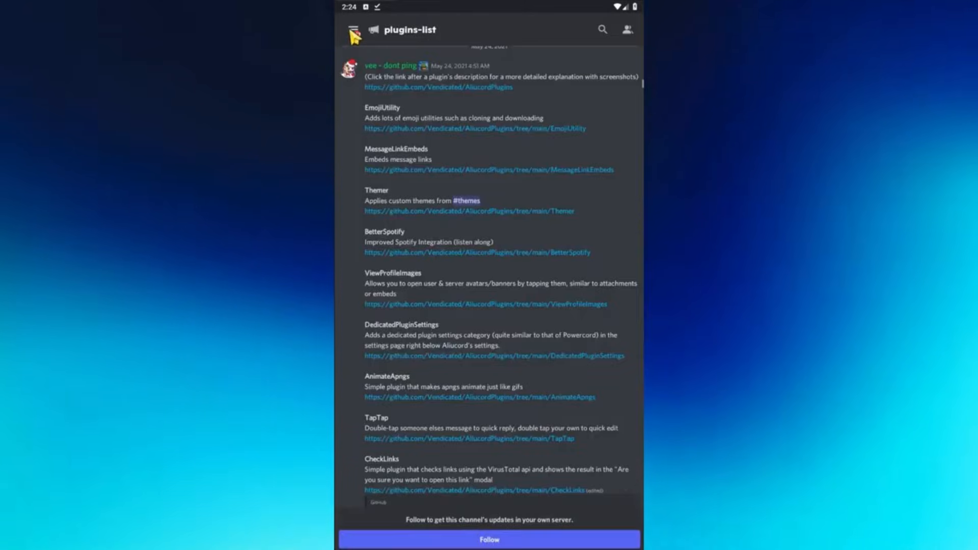
- Open #themes from the channel list and scroll to the Hollow Knight Theme post
click(354, 30)
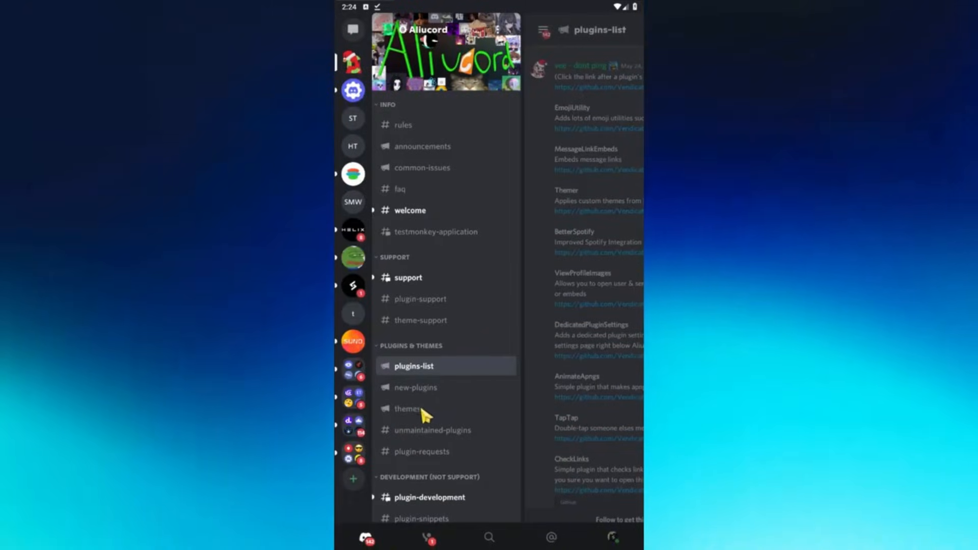
click(408, 408)
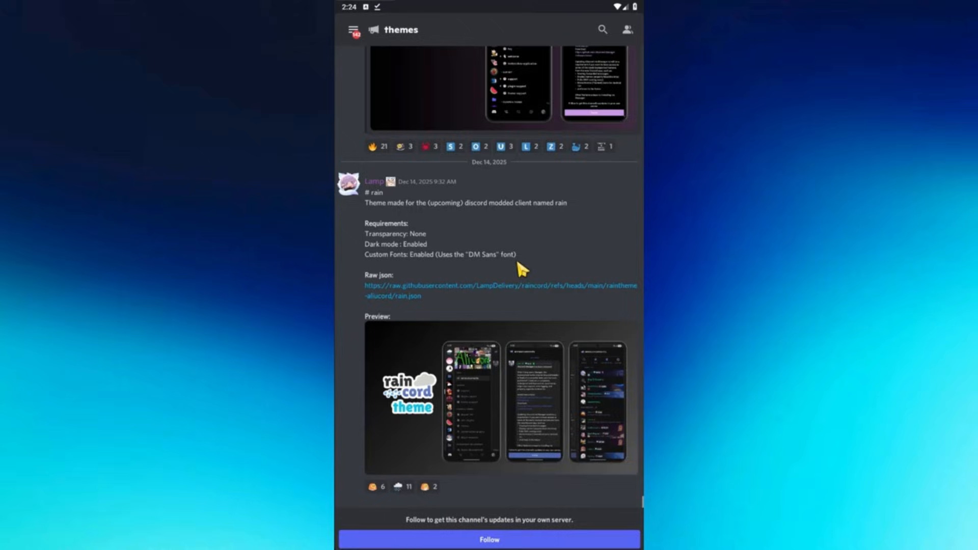
scroll(down, 3)
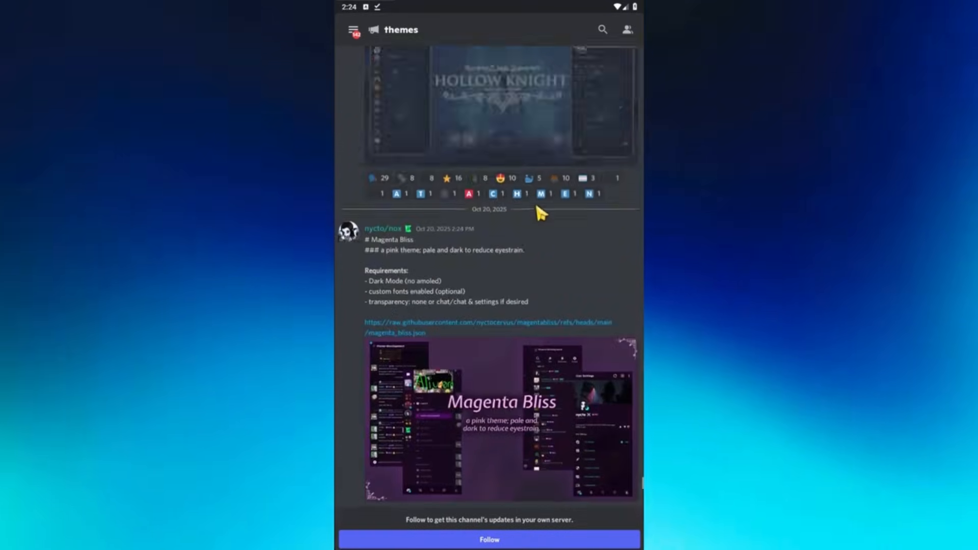
scroll(down, 3)
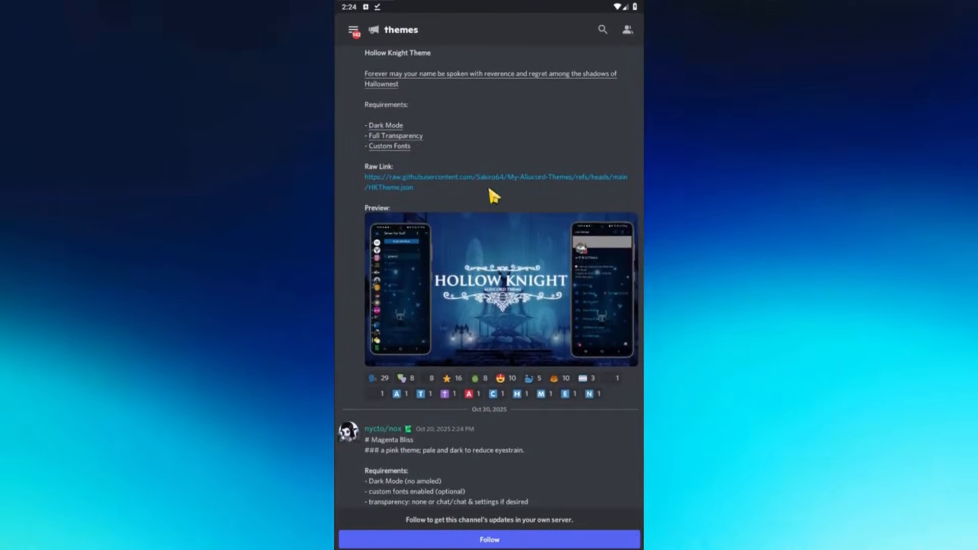
scroll(down, 3)
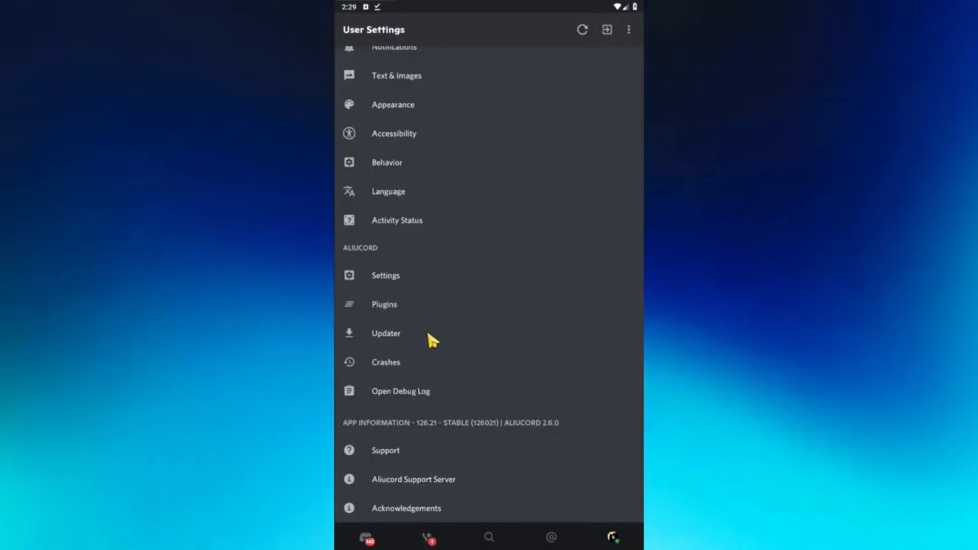
- Switch on Hollow Knight Theme in Themer's plugin settings and restart Aliucord to apply it
scroll(down, 3)
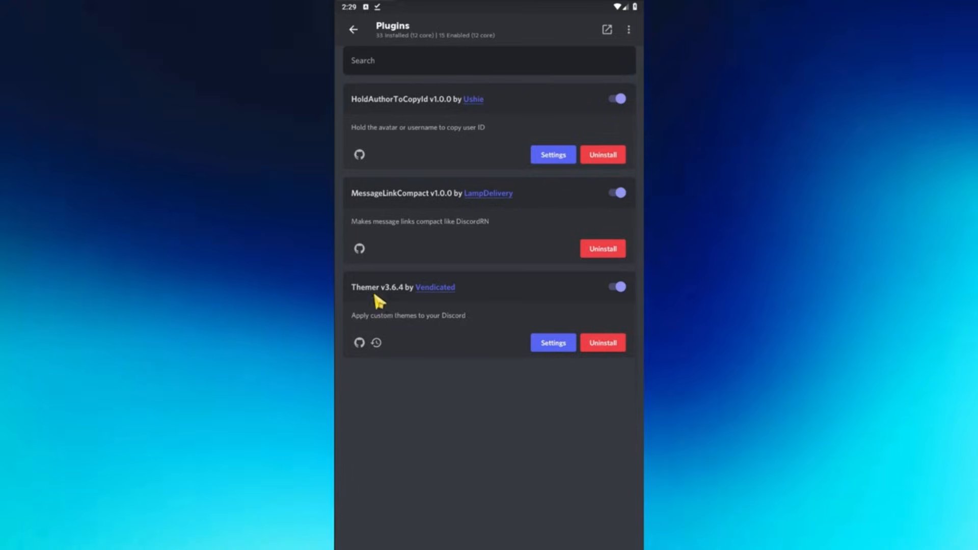
click(551, 343)
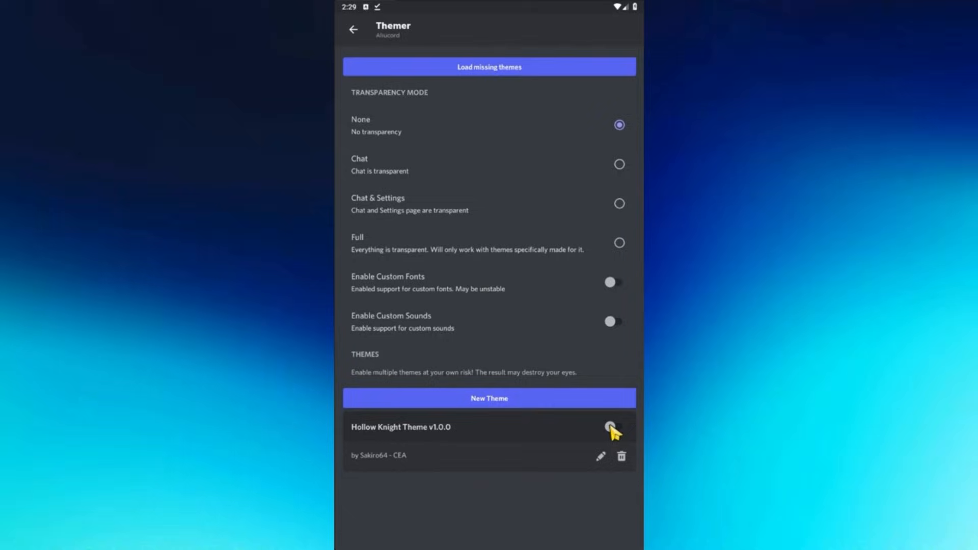
click(614, 427)
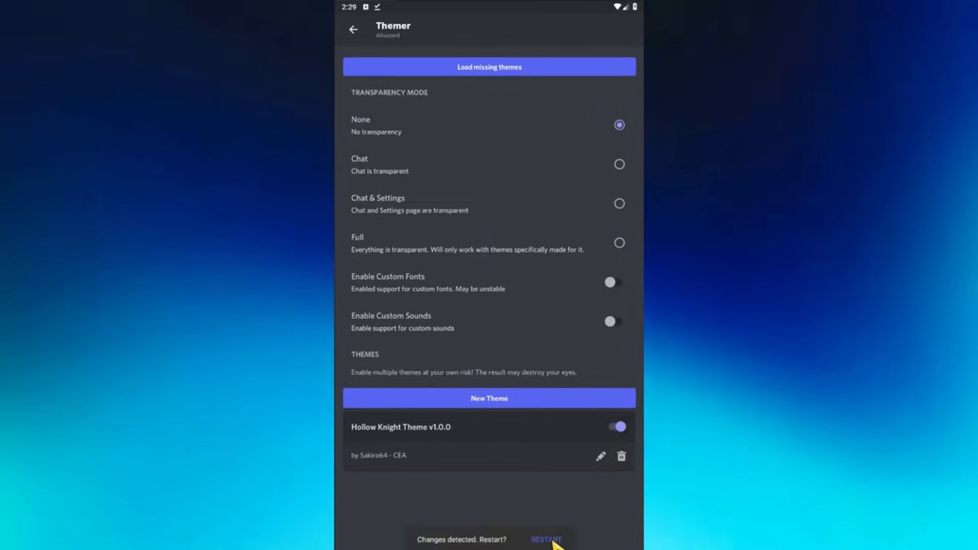
click(546, 540)
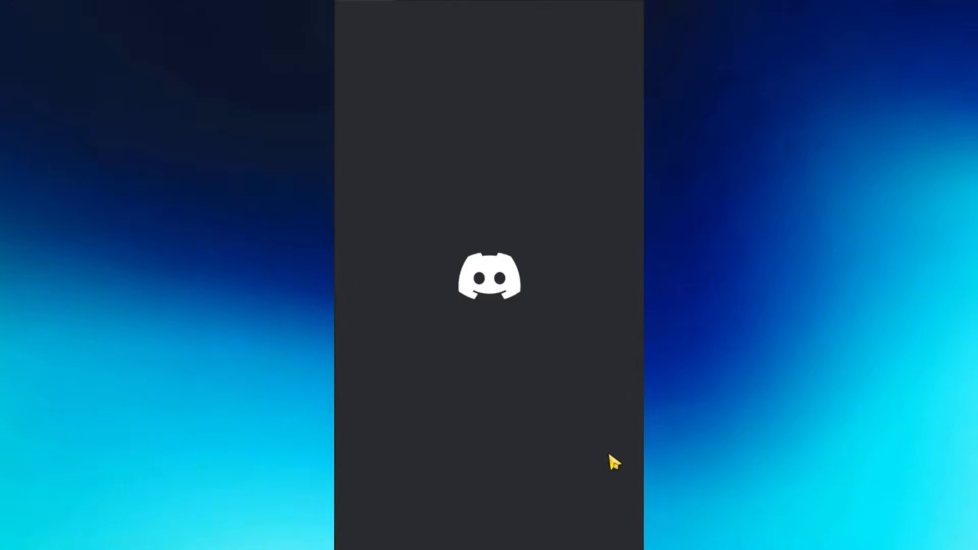